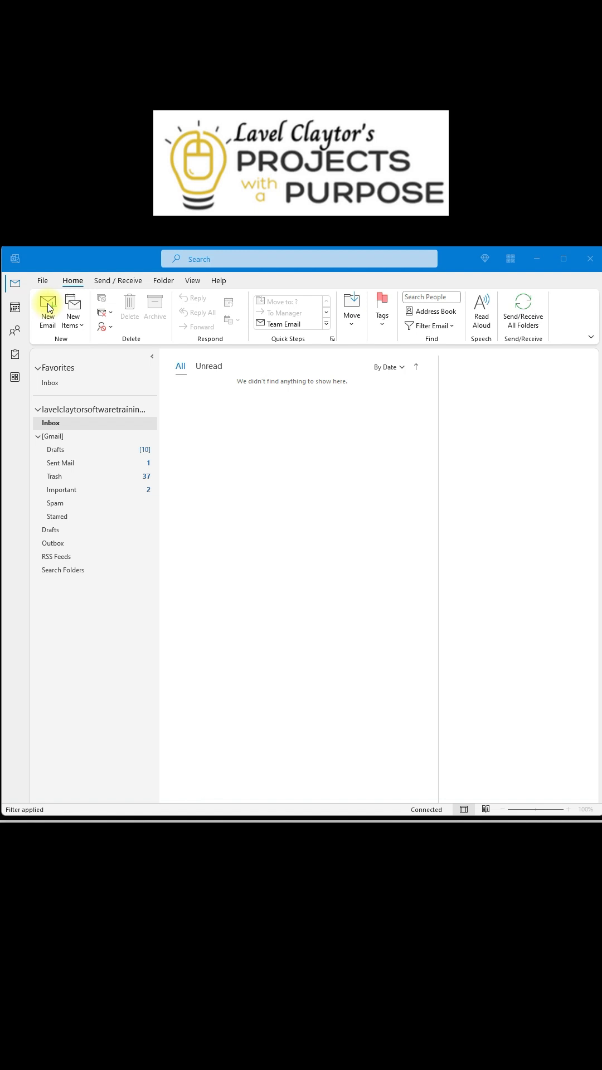
- Open Outlook Options from the File menu and go to the Mail category
click(46, 307)
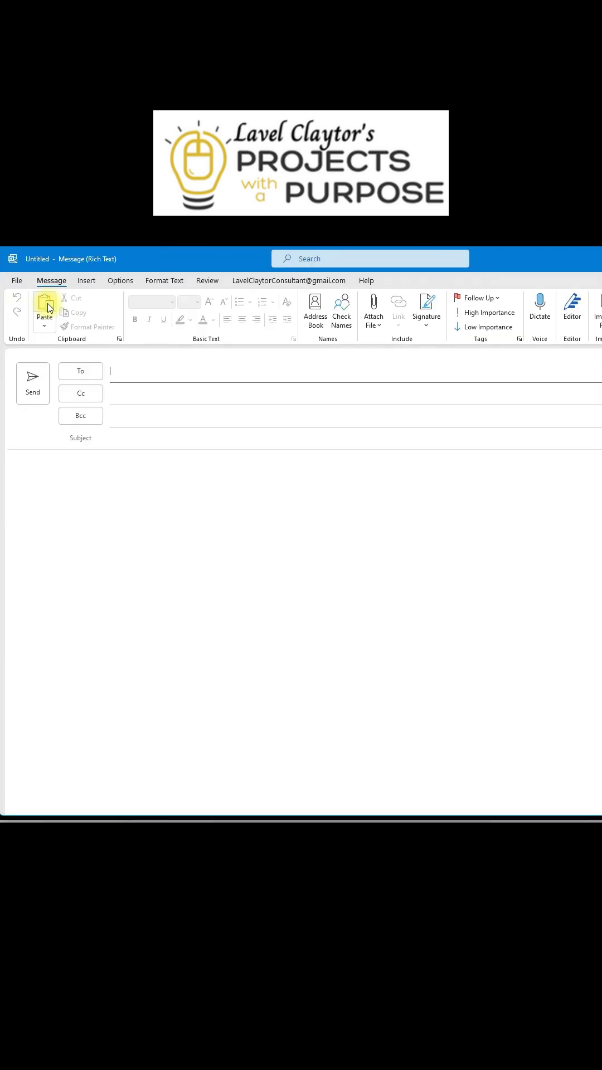
mouse_move(116, 548)
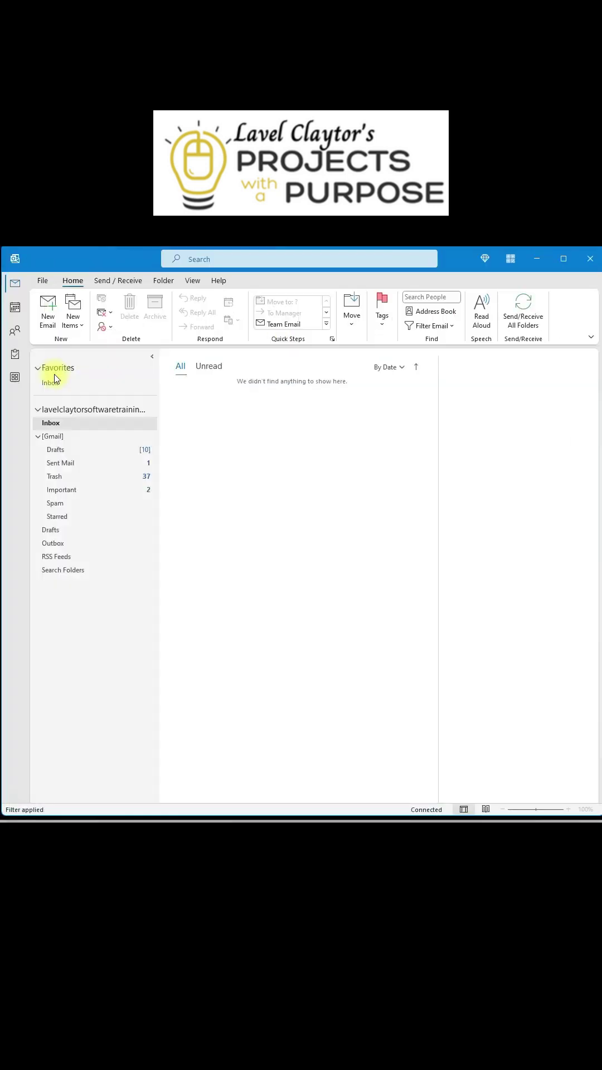
click(43, 280)
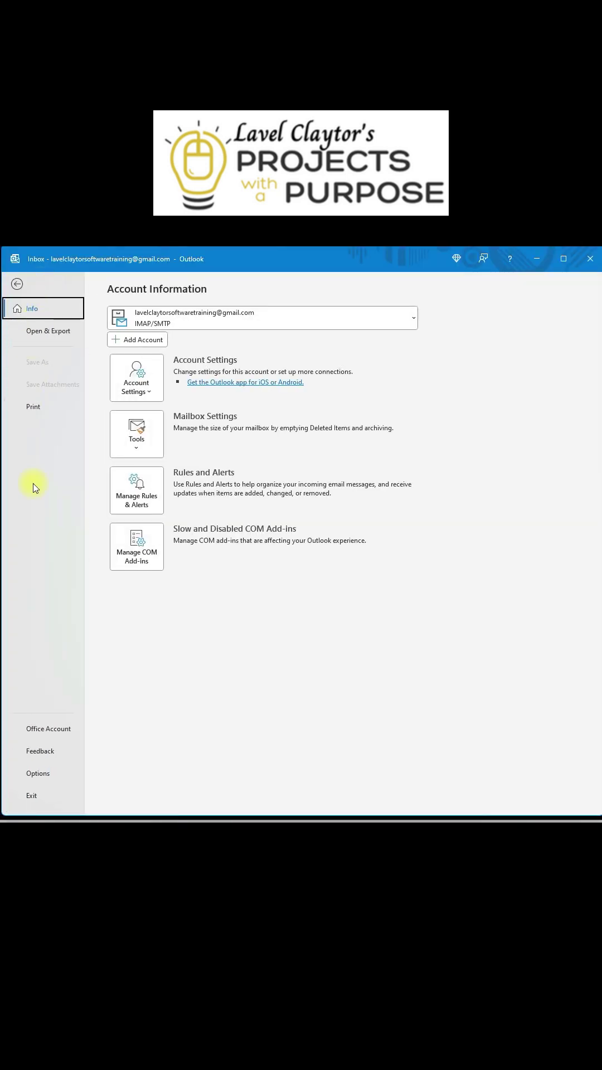
click(38, 773)
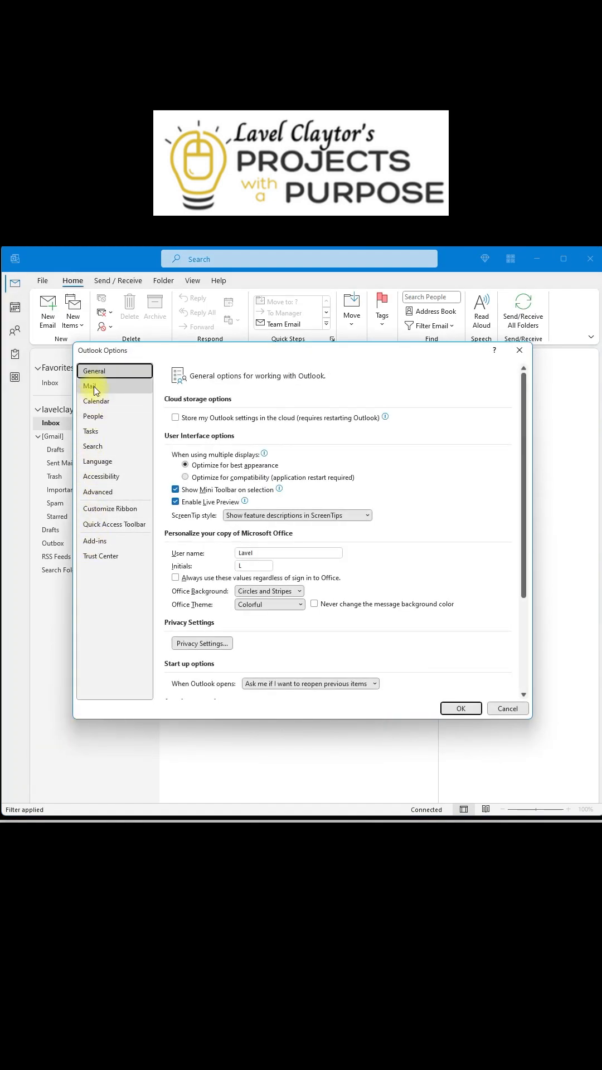
click(90, 385)
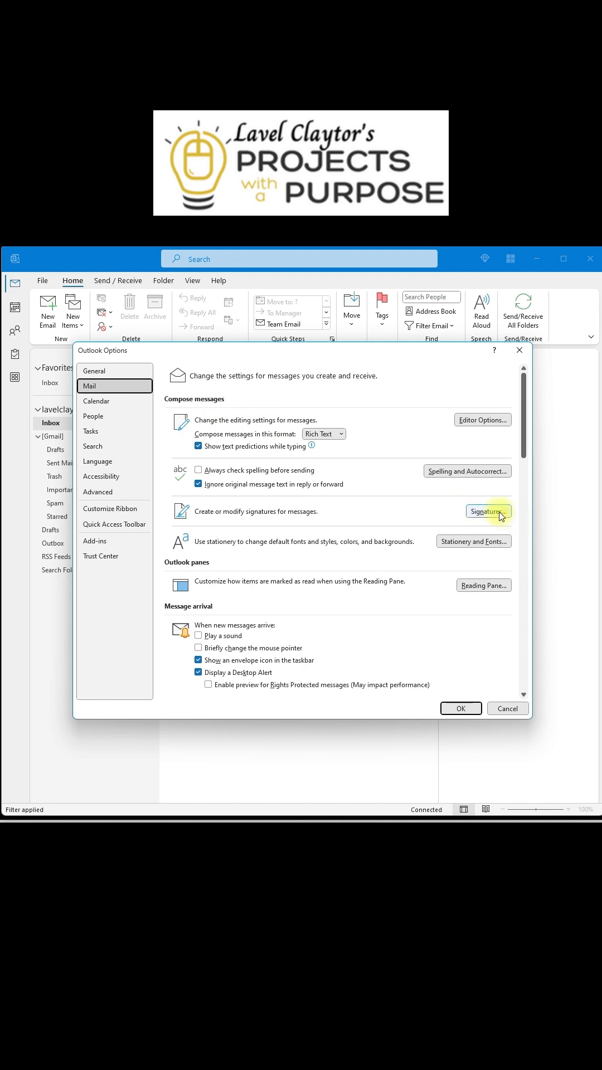
- Create a new signature named 'training' with a thank-you line, photo, name and job titles
click(487, 511)
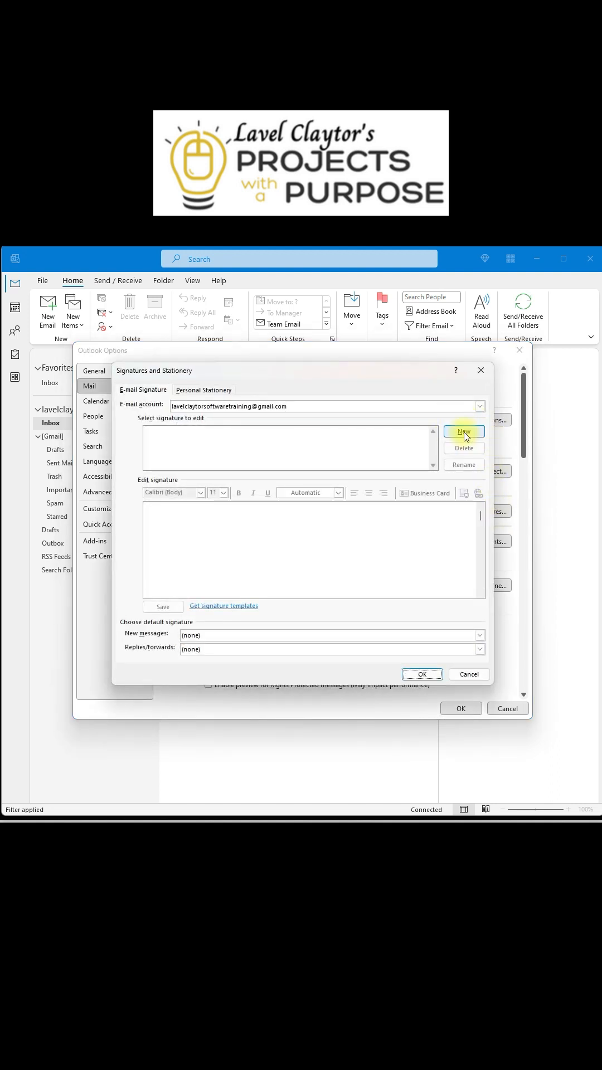
click(463, 431)
text(training)
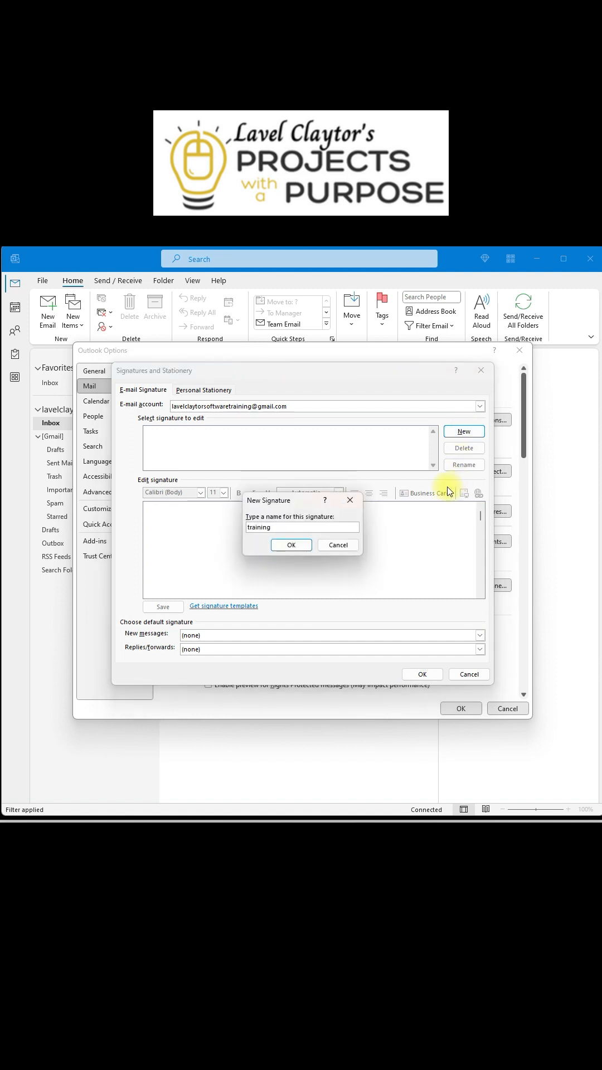
click(291, 545)
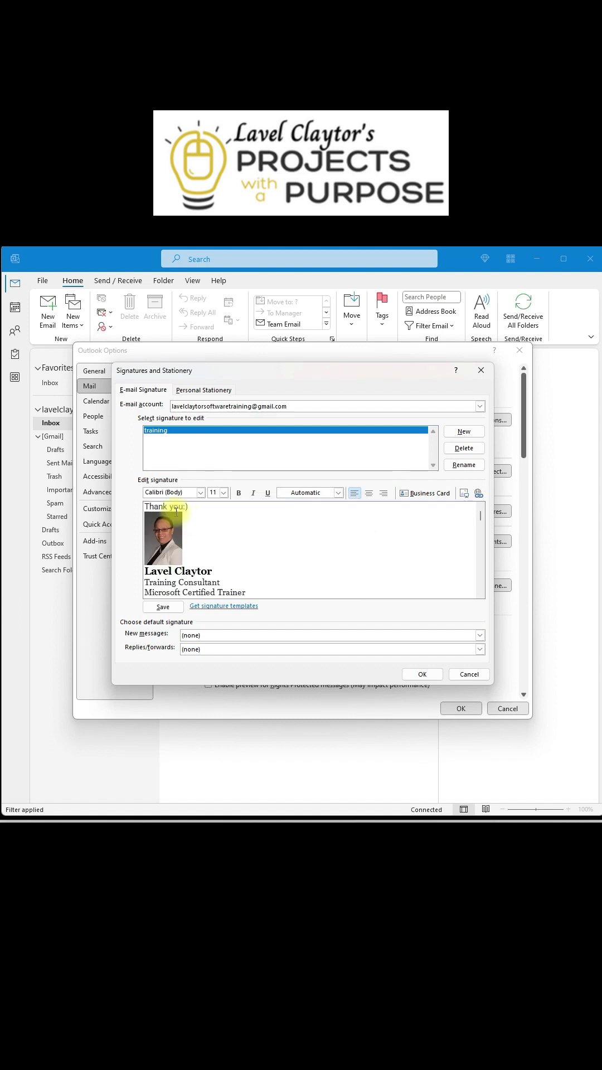
scroll(down, 3)
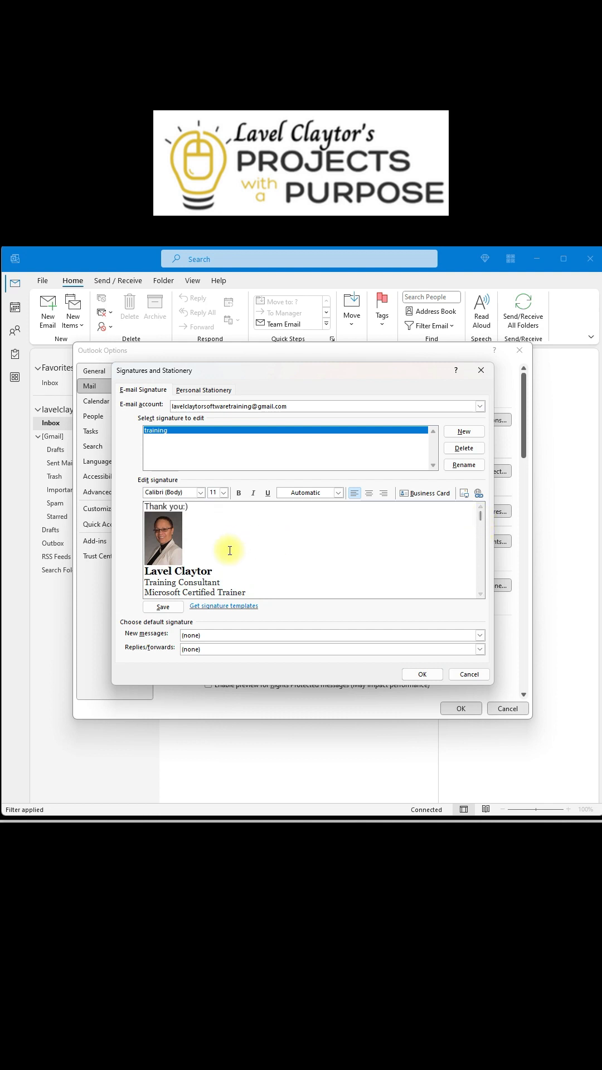
- Set 'training' as default for new messages and replies/forwards, then open a new email
click(479, 635)
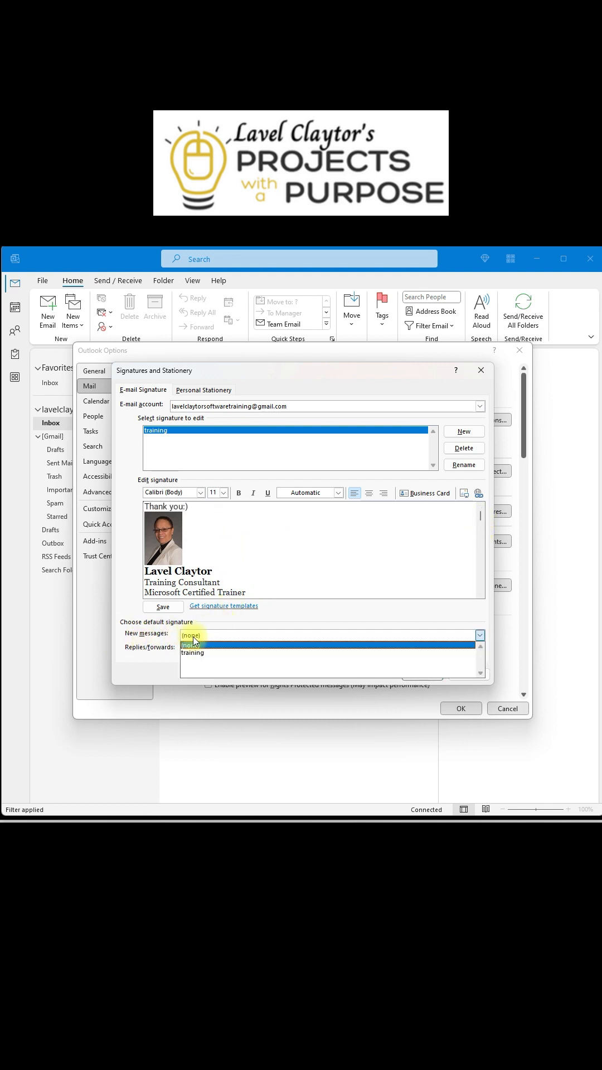
click(191, 653)
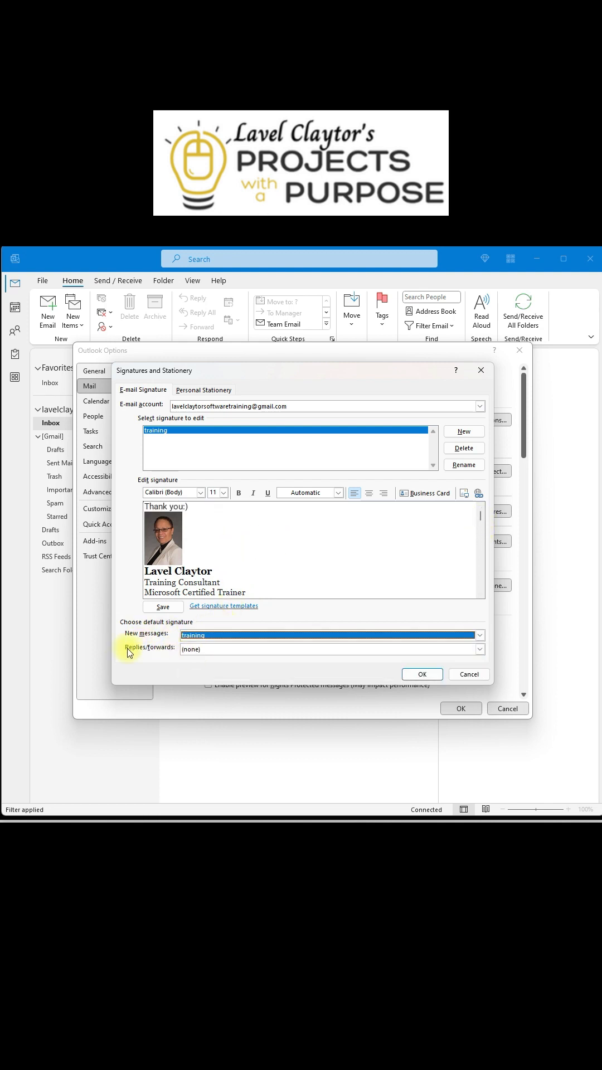
click(480, 649)
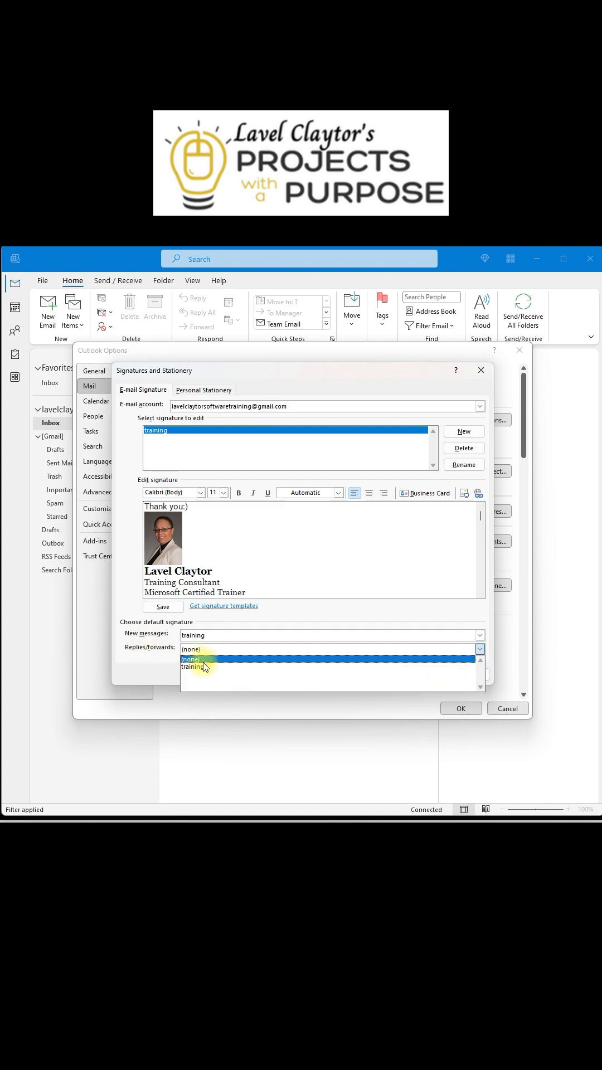
click(193, 667)
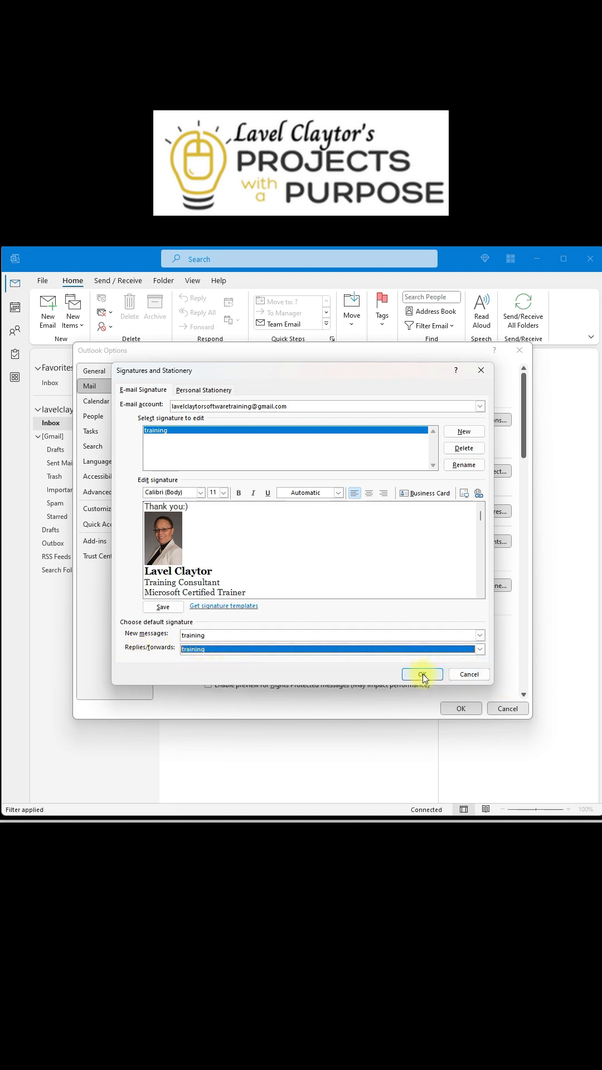
click(421, 675)
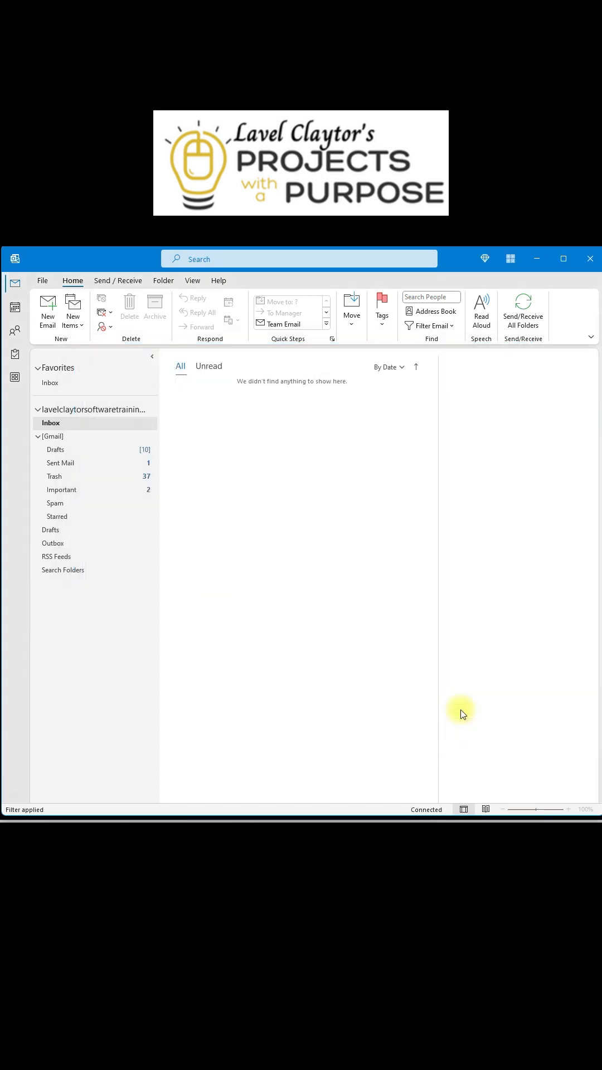
mouse_move(221, 547)
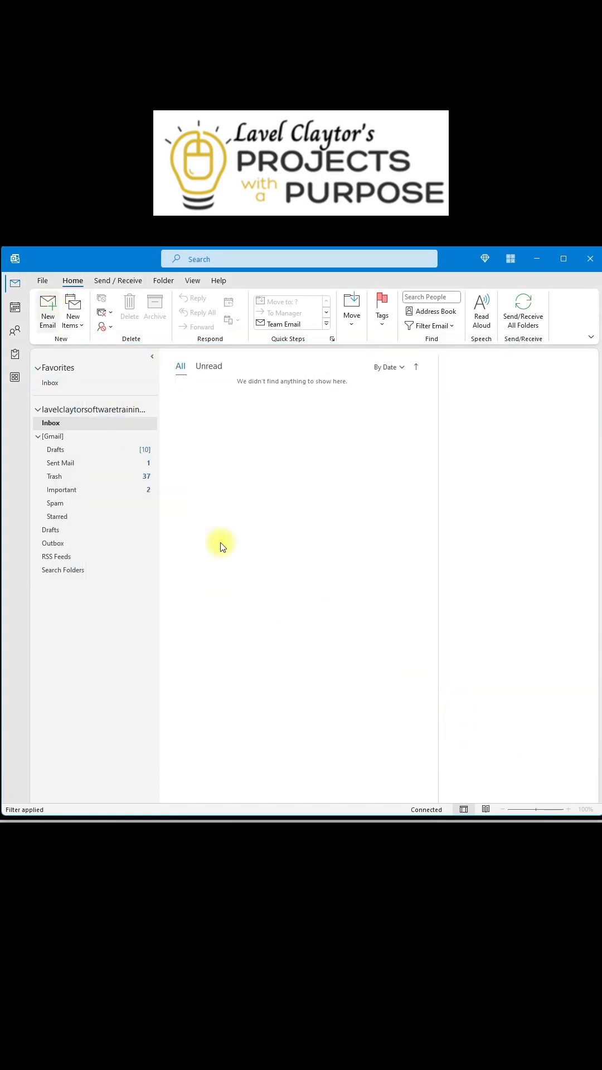
click(46, 307)
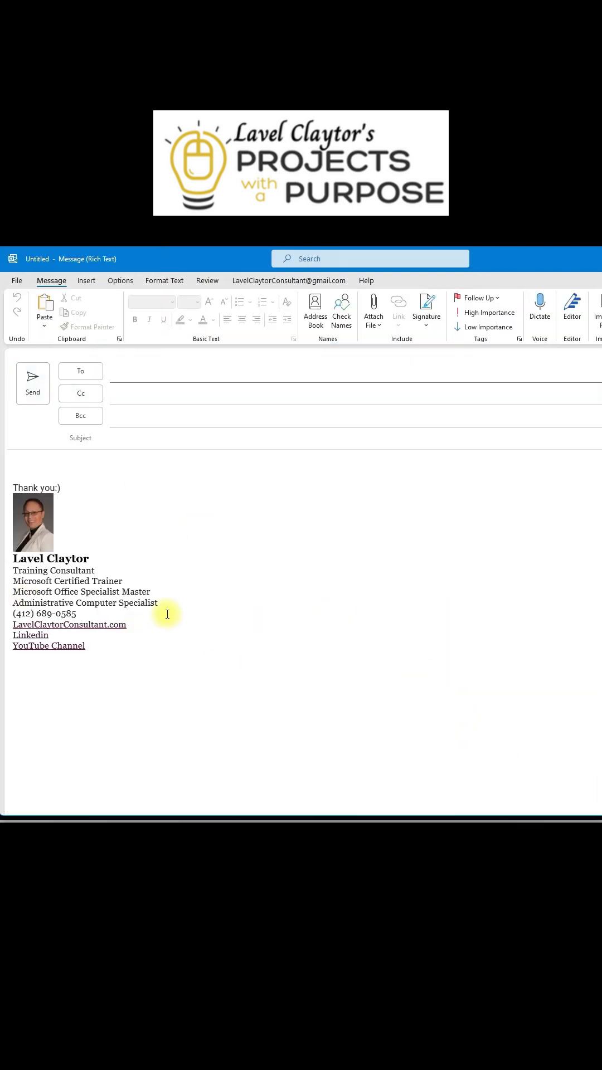